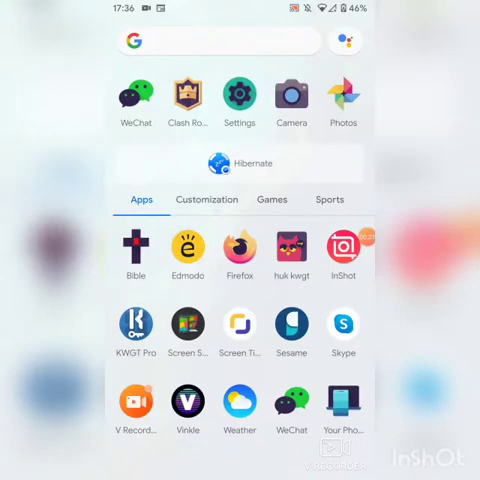
Step: Open Lawnchair's settings from the Customization apps category in the app drawer
left_click(207, 200)
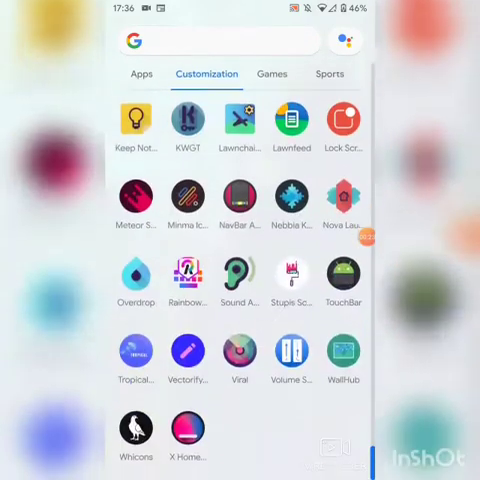
scroll("down", 3)
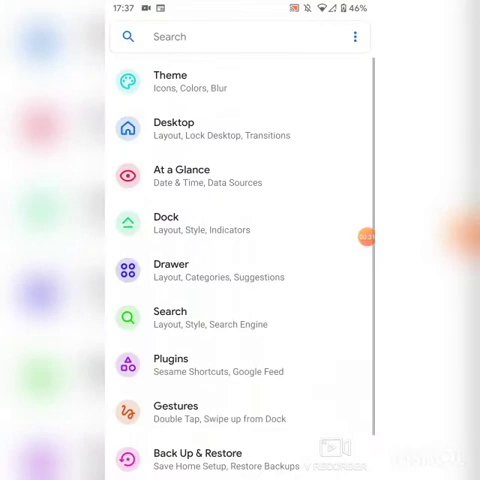
Step: Browse the Theme options, then open Desktop settings (7x5 grid, 95% icon size)
left_click(170, 81)
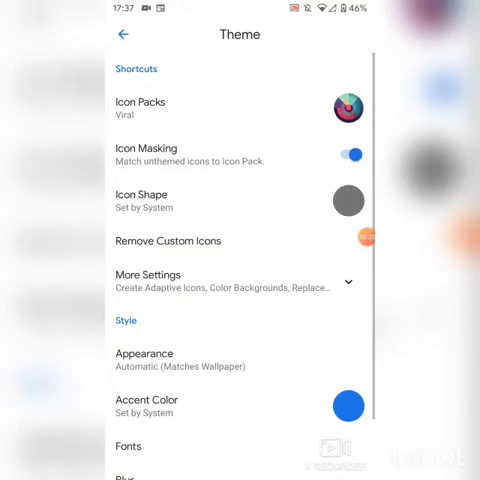
left_click(160, 109)
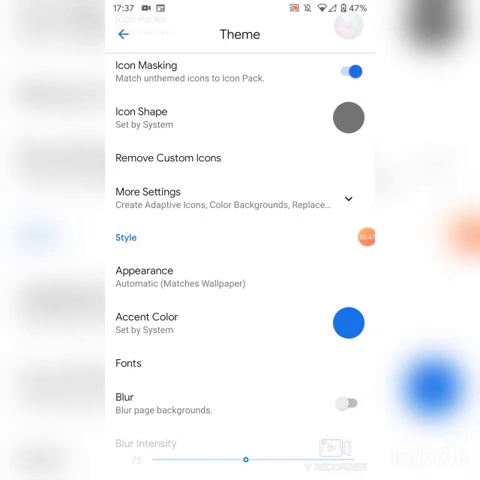
scroll("down", 3)
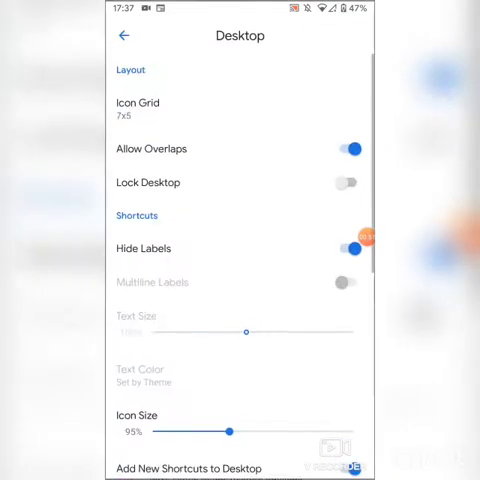
Step: Review the remaining Desktop options, including notification dots and wallpaper, and return to the settings list
left_click(137, 109)
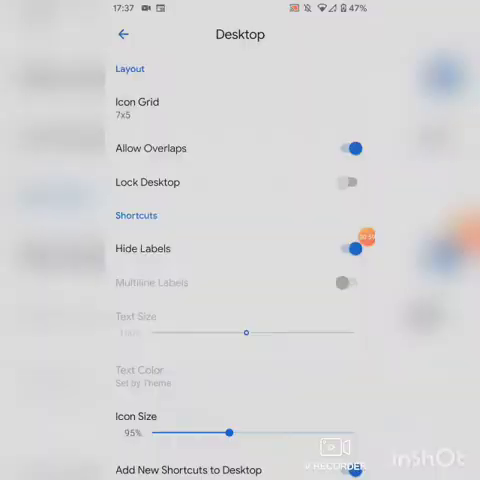
scroll("down", 3)
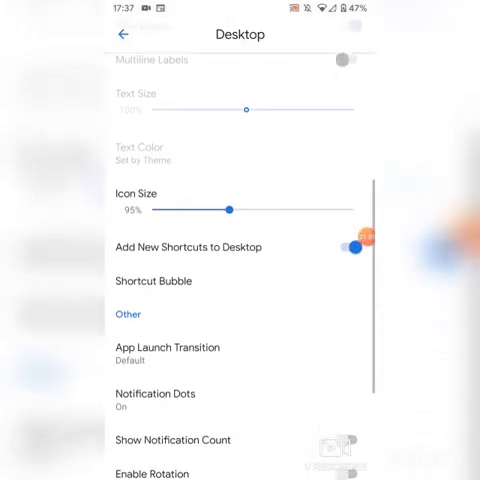
scroll("down", 3)
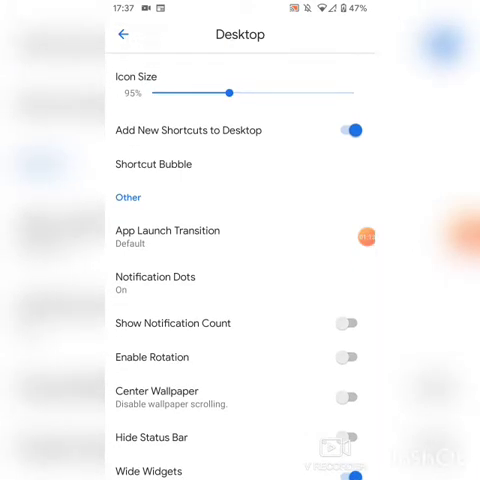
left_click(123, 35)
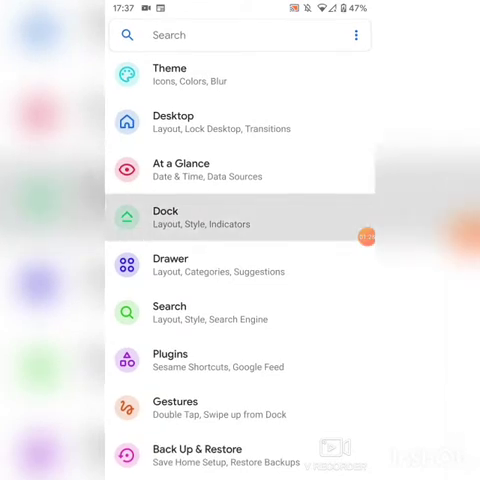
Step: Switch off Hide Labels in the Dock settings so dock icons show their names
left_click(164, 210)
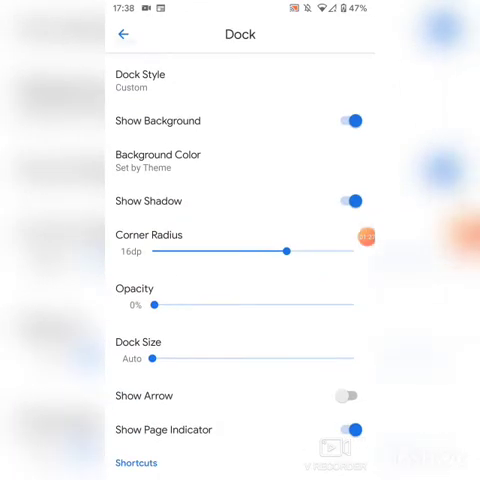
scroll("down", 3)
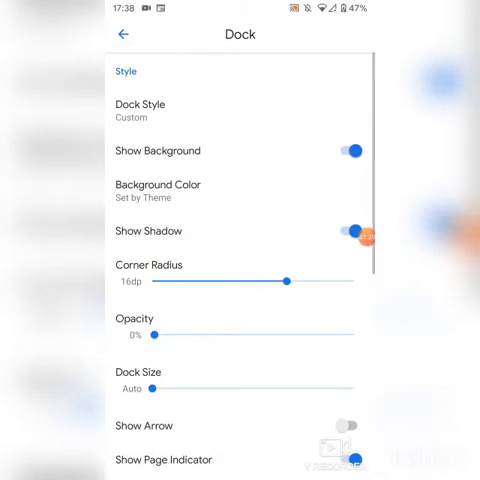
scroll("down", 3)
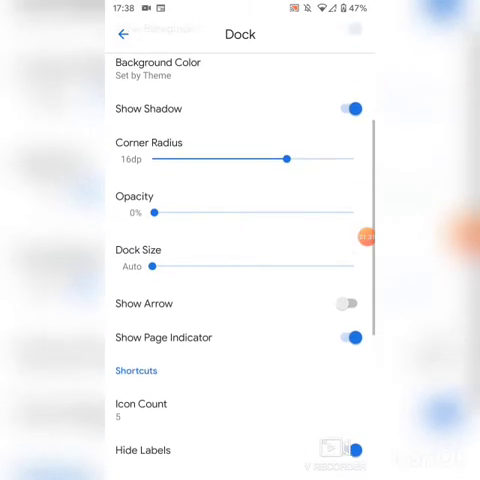
scroll("down", 3)
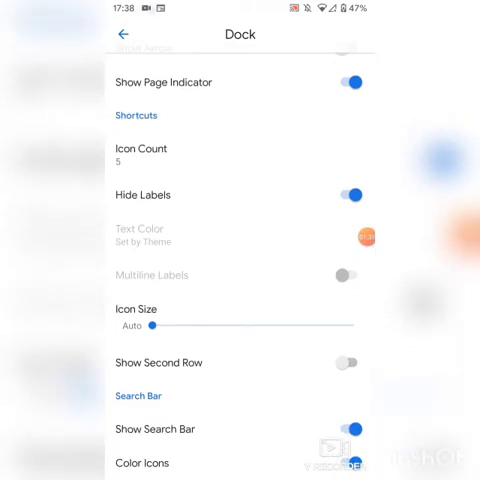
scroll("down", 3)
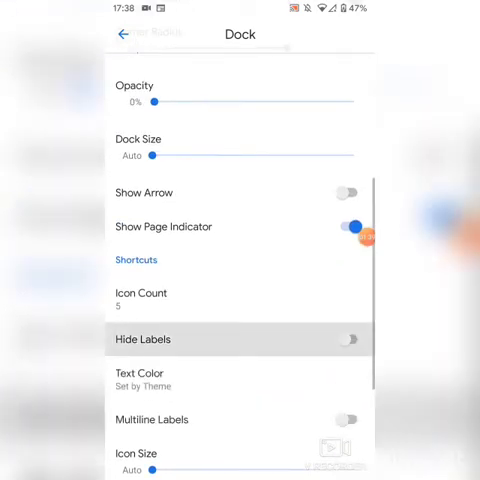
left_click(351, 340)
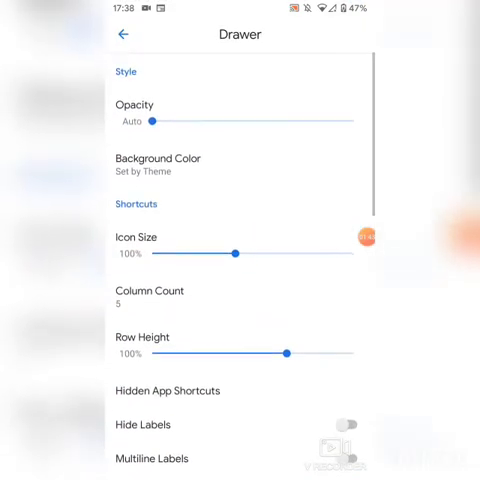
Step: Review the Drawer and Search settings, including the list of available search engines
scroll("down", 3)
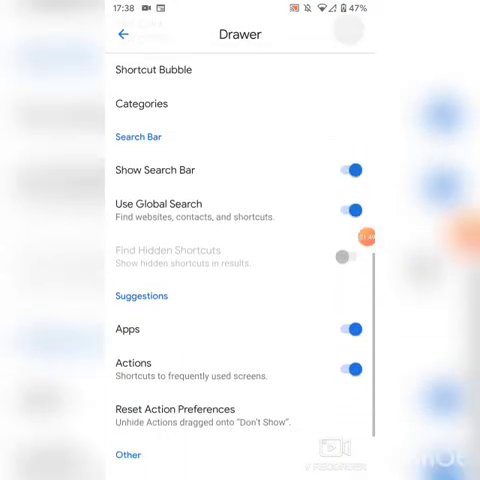
left_click(124, 35)
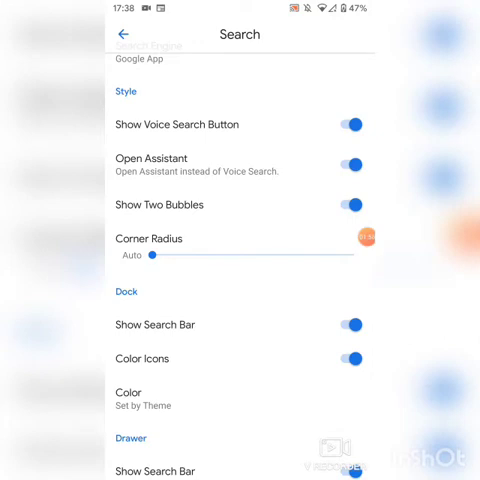
scroll("down", 3)
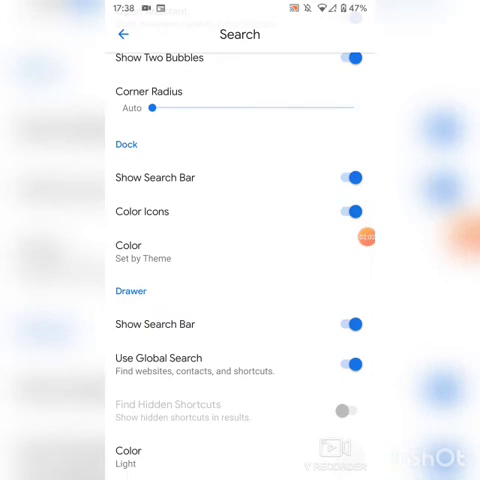
scroll("down", 3)
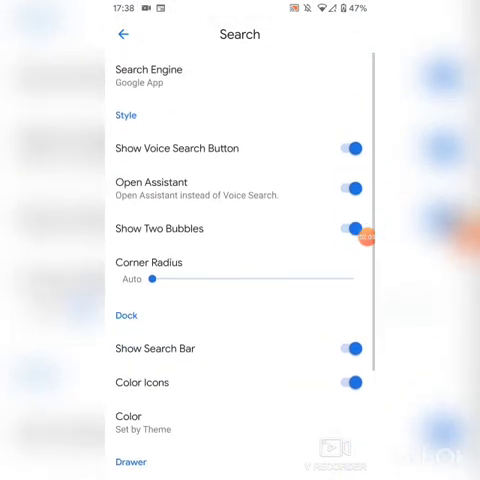
left_click(149, 75)
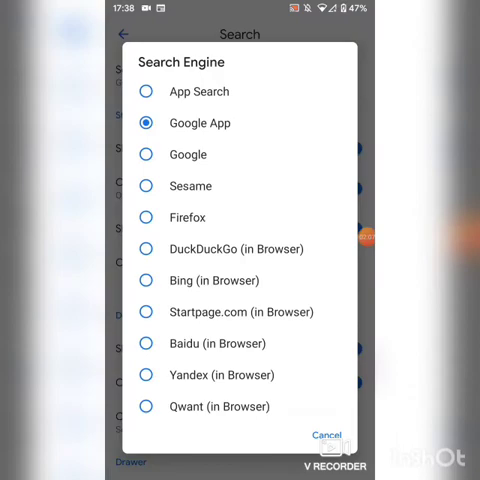
scroll("down", 3)
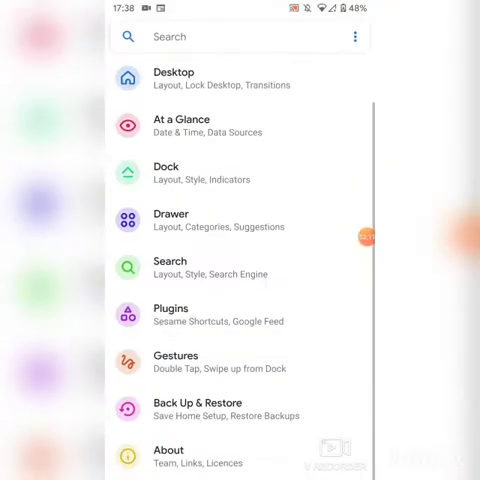
Step: View the Gestures settings and return to the launcher home screen
left_click(175, 361)
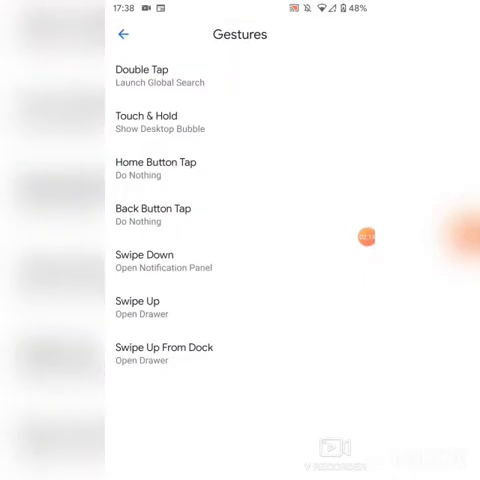
left_click(118, 35)
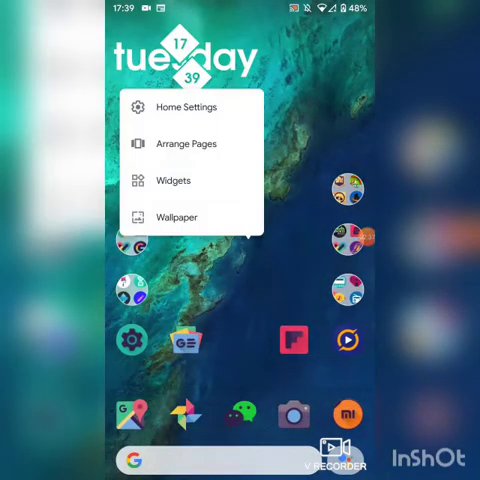
Step: Add a Kustom Widget and load the Widget049 preset from the installed Nebbia KWGT pack
left_click(172, 181)
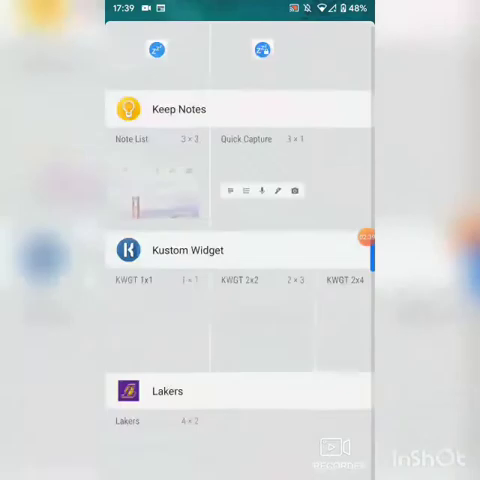
scroll("down", 3)
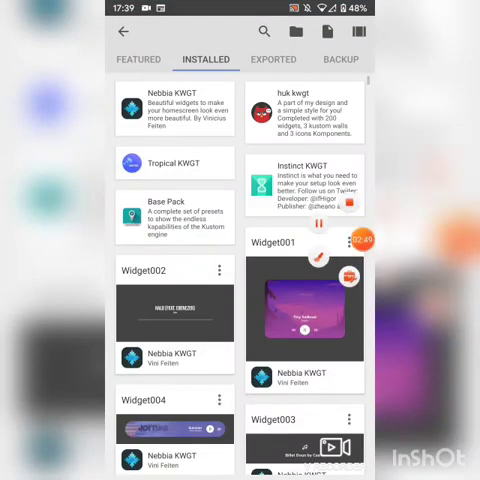
scroll("down", 3)
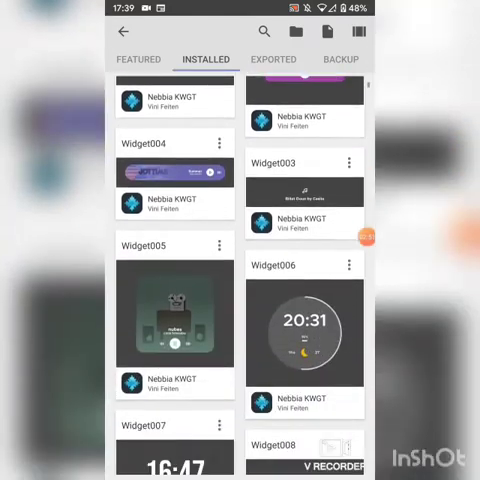
scroll("down", 3)
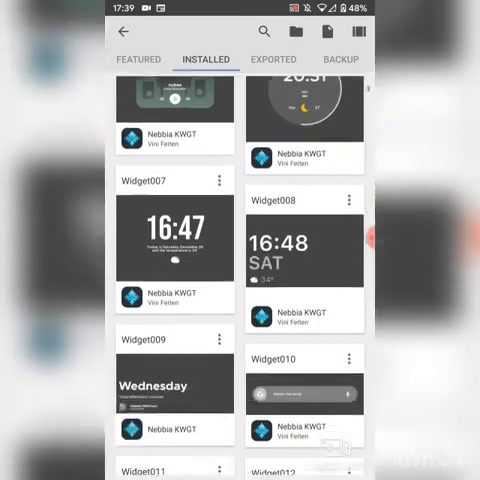
scroll("down", 3)
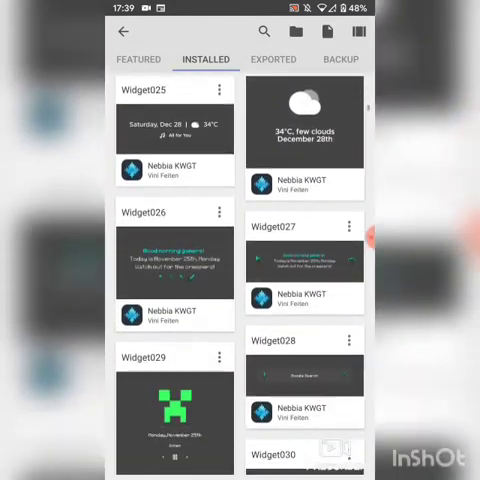
scroll("down", 3)
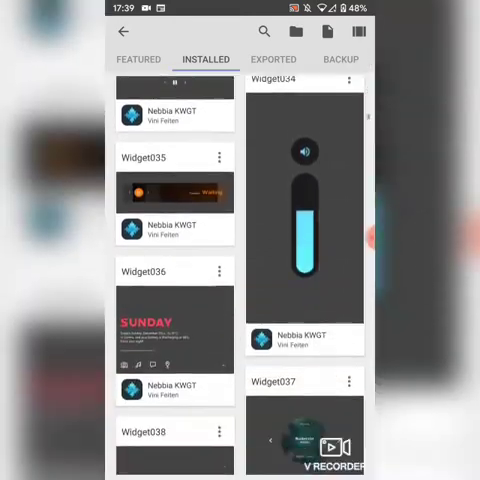
scroll("down", 3)
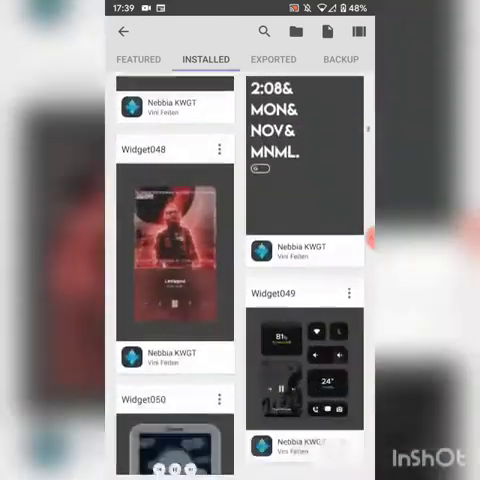
scroll("down", 3)
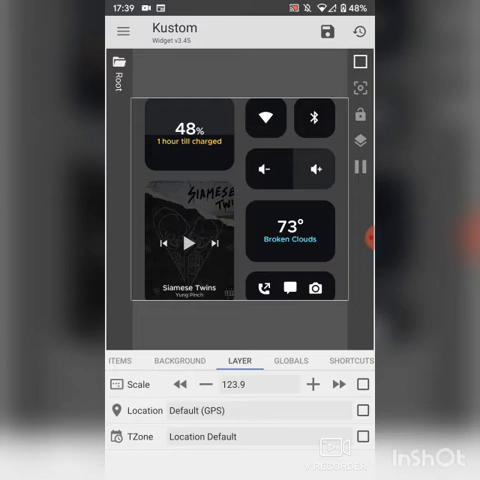
Step: Lower the widget's Scale by one step, save it, and exit to the home screen
left_click(313, 384)
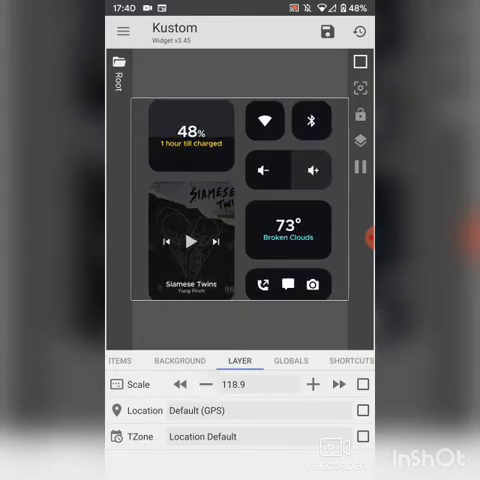
left_click(207, 384)
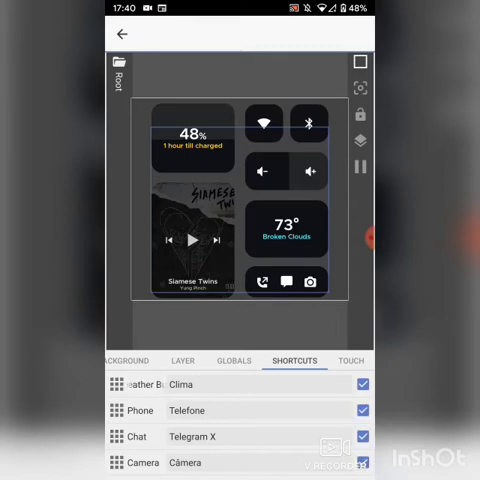
left_click(355, 360)
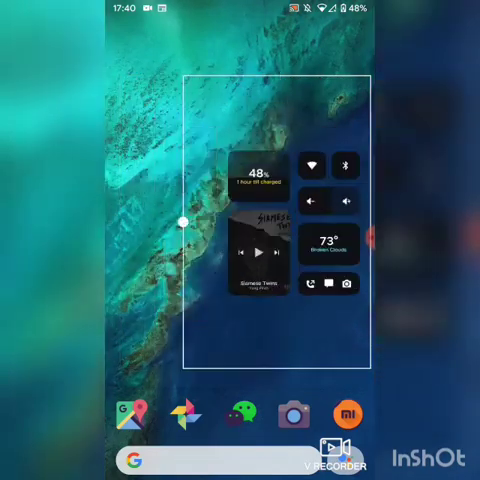
Step: Drag the KWGT widget's resize handles to fill the top of the home screen
left_click_drag(181, 222, 247, 263)
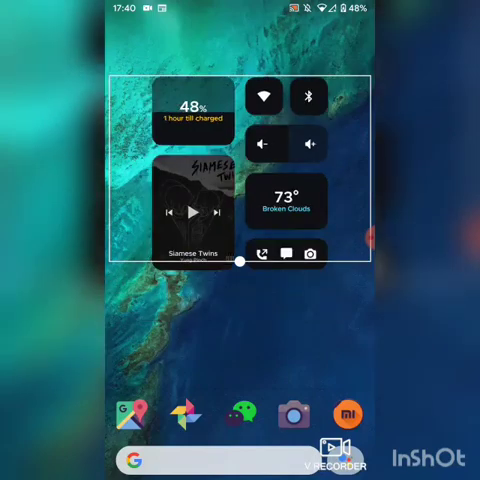